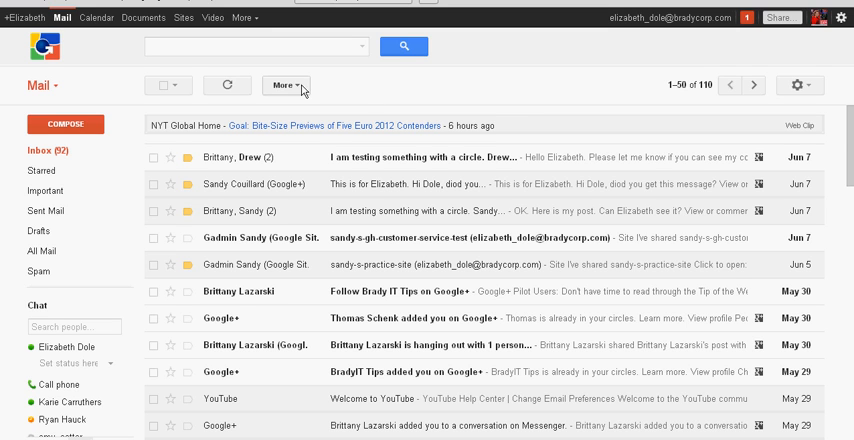
Expand the hidden labels in the left-hand list, then collapse them again
click(45, 272)
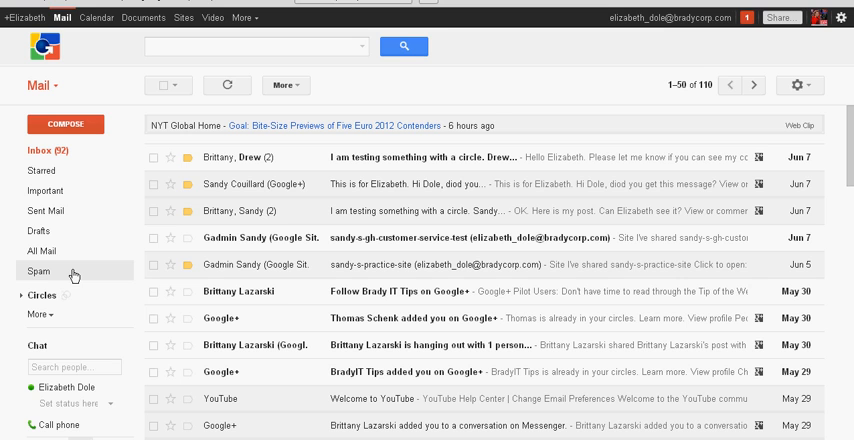
mouse_move(56, 321)
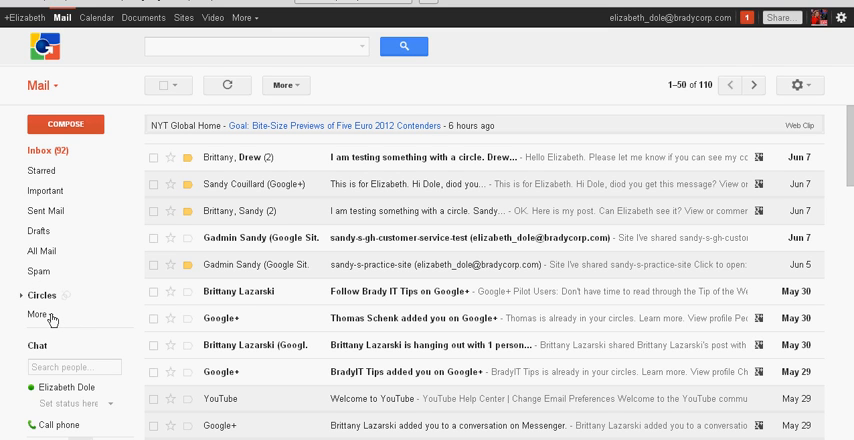
click(37, 317)
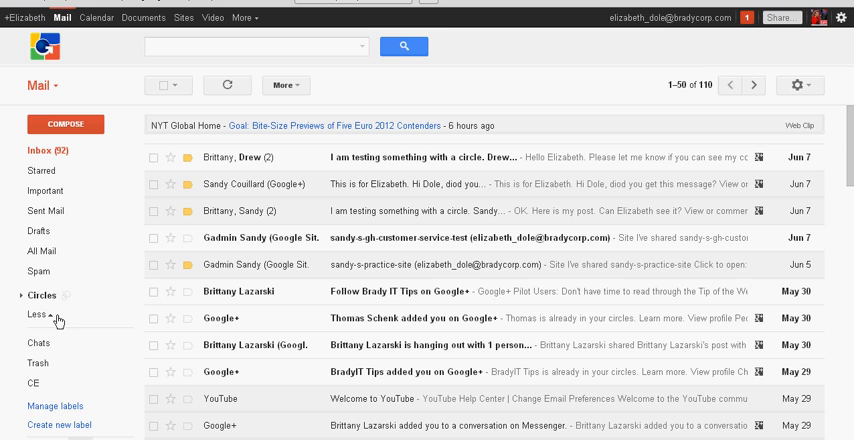
click(37, 315)
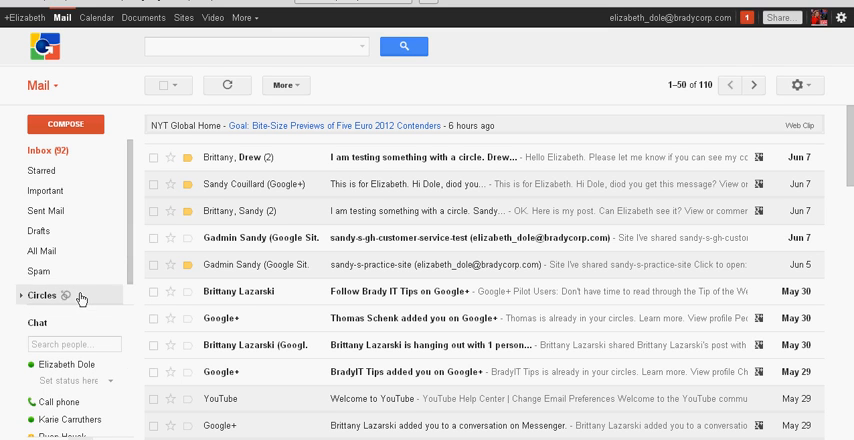
mouse_move(658, 98)
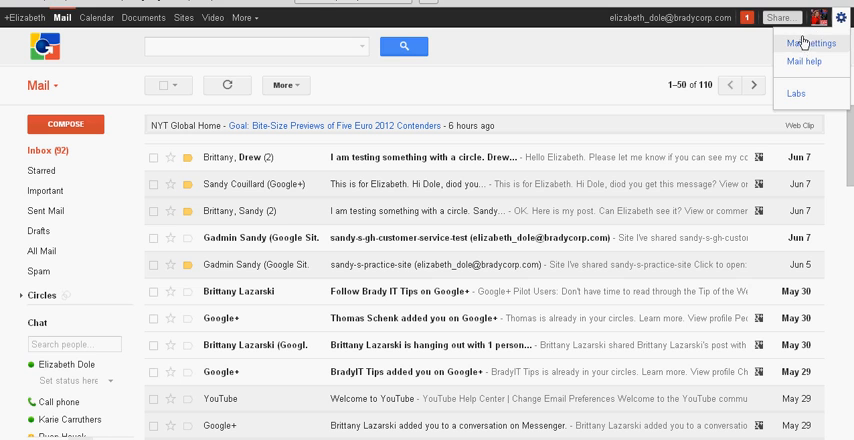
Choose Mail settings from the gear menu to load the settings page
click(810, 42)
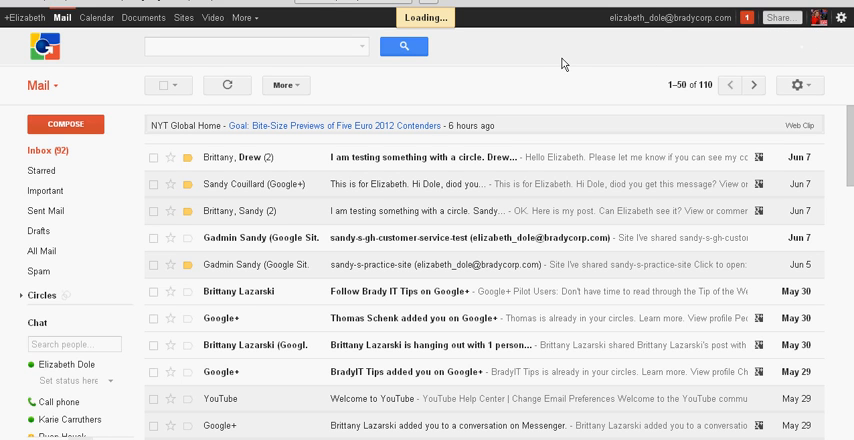
mouse_move(420, 113)
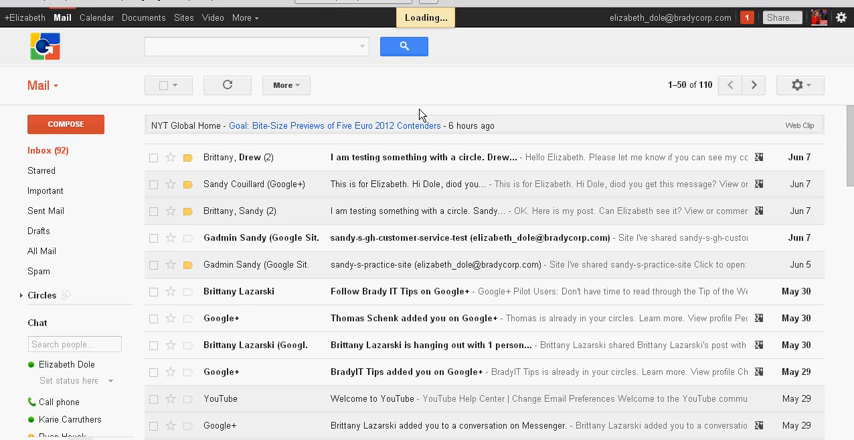
mouse_move(345, 110)
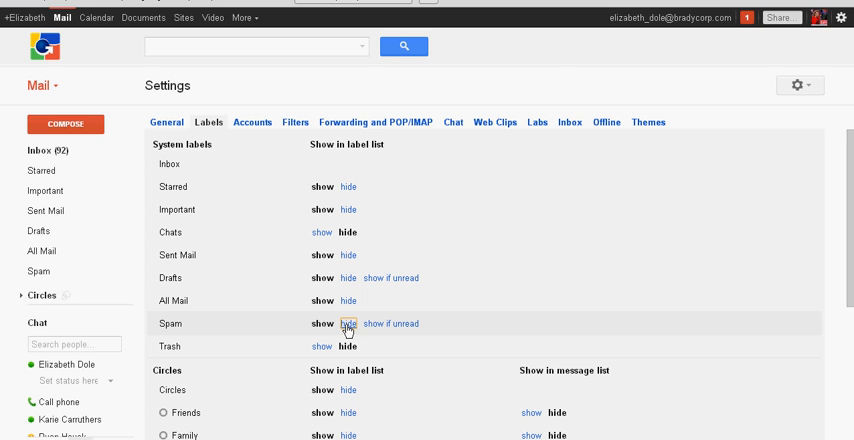
Hide Spam, then switch it to show in the label list
click(345, 323)
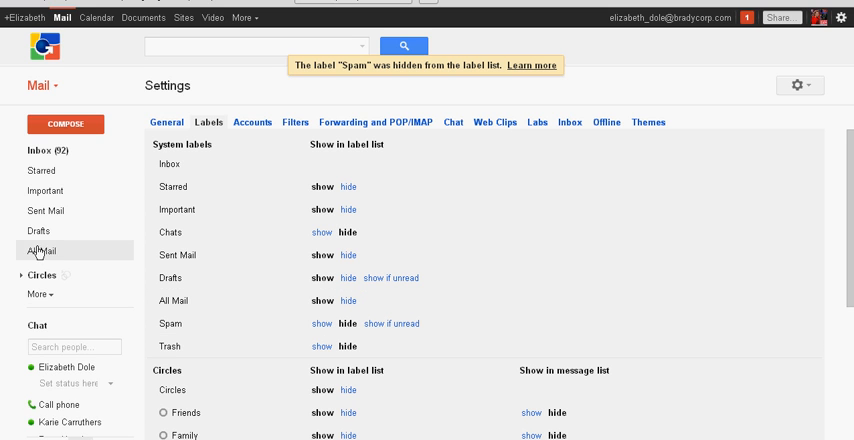
mouse_move(328, 312)
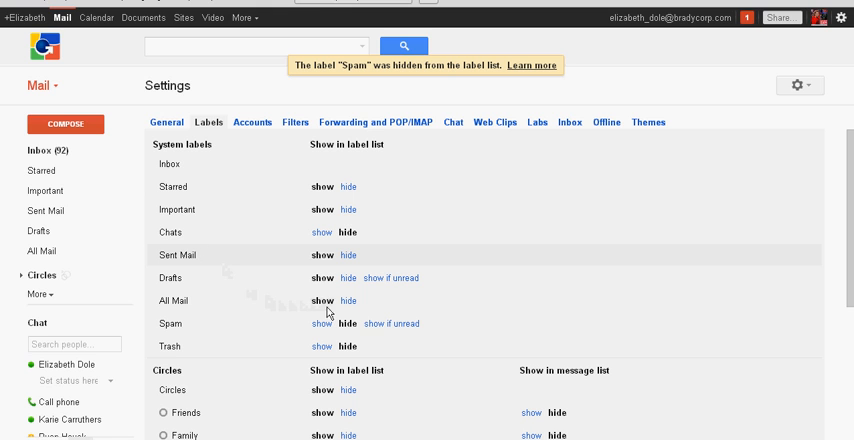
click(318, 323)
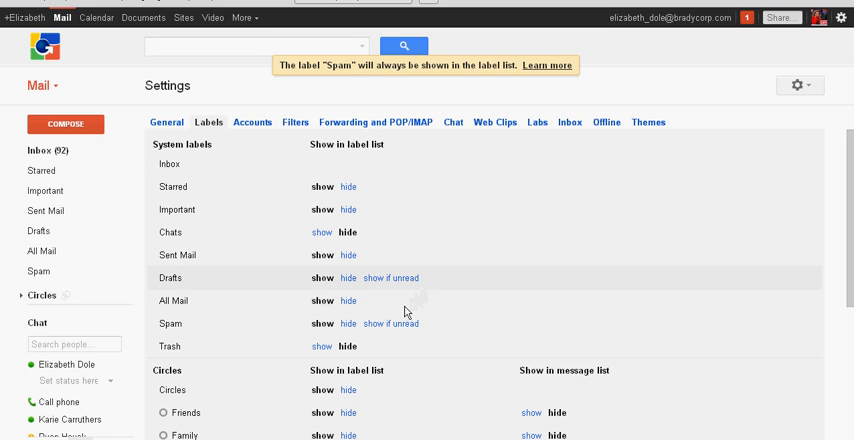
mouse_move(390, 323)
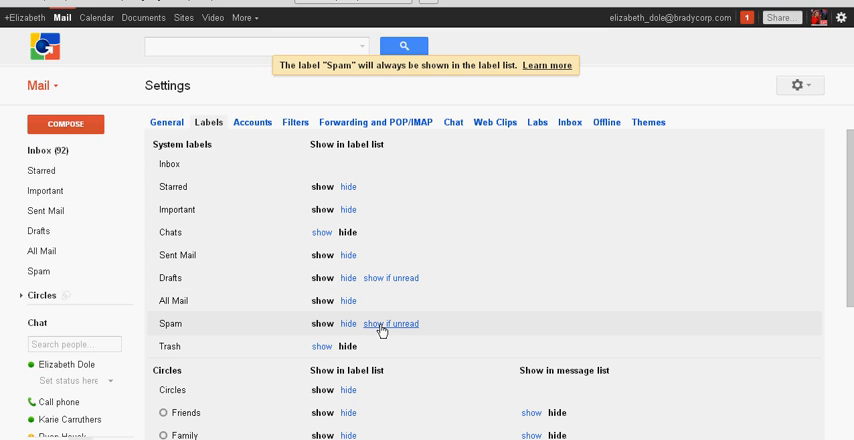